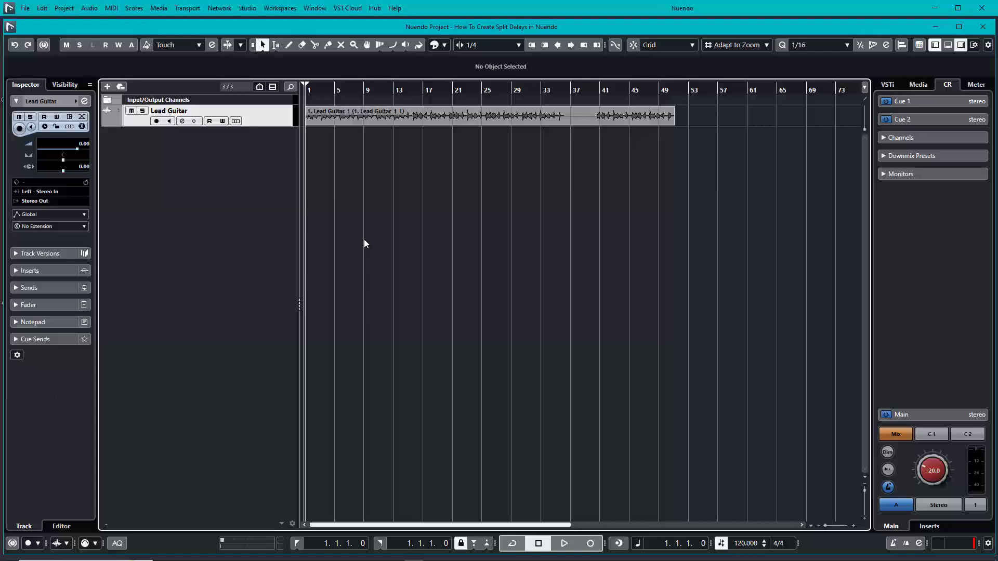
# Create a mono FX track named 'Split R' with MonoDelay loaded, routed to Stereo Out
pyautogui.click(563, 543)
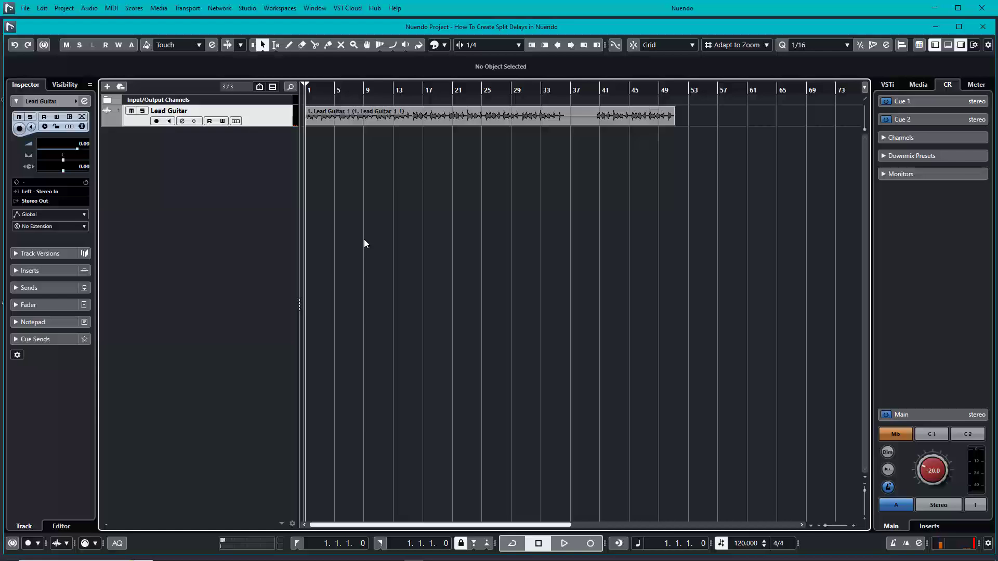
pyautogui.moveTo(355, 242)
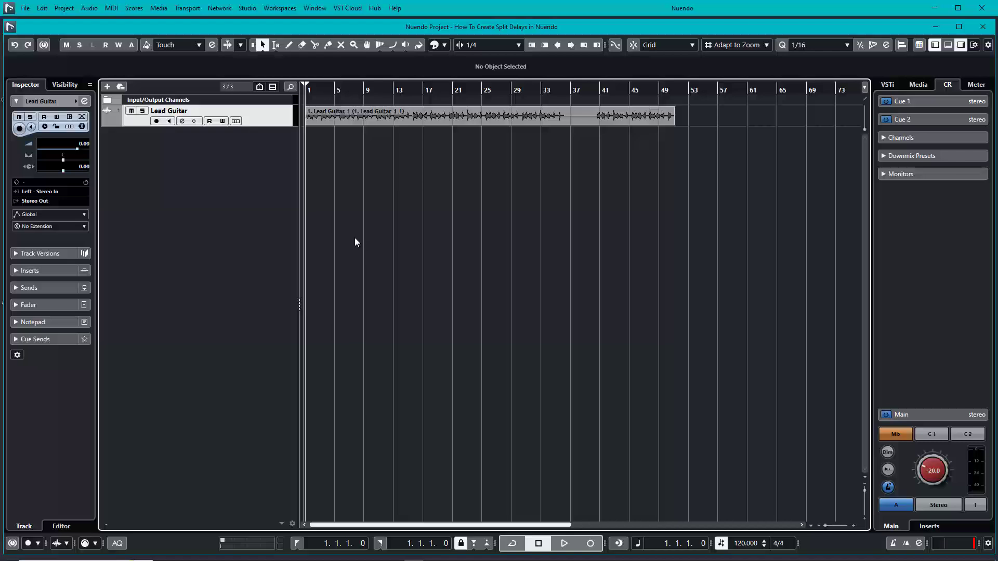
pyautogui.moveTo(187, 168)
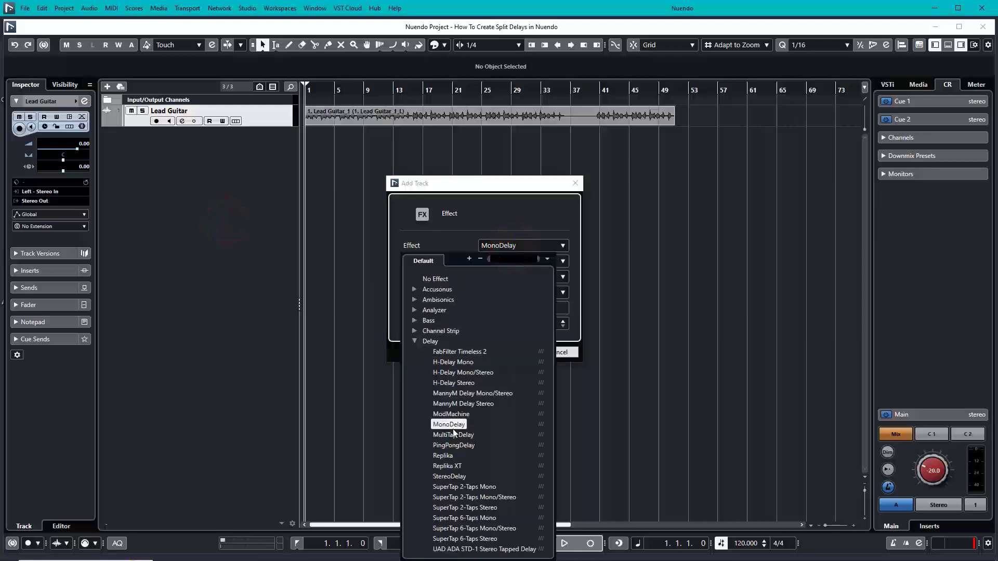
pyautogui.click(449, 425)
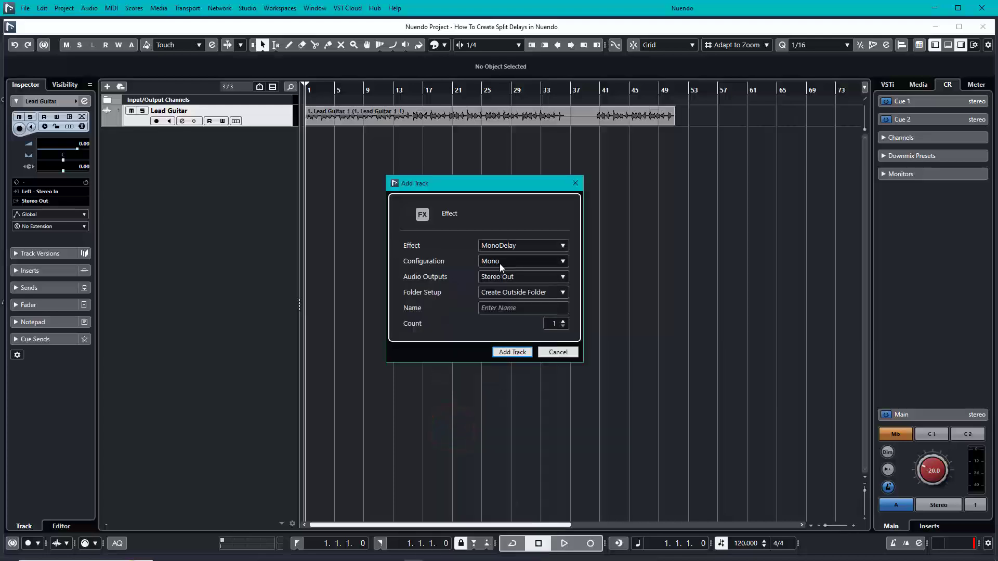
pyautogui.moveTo(436, 281)
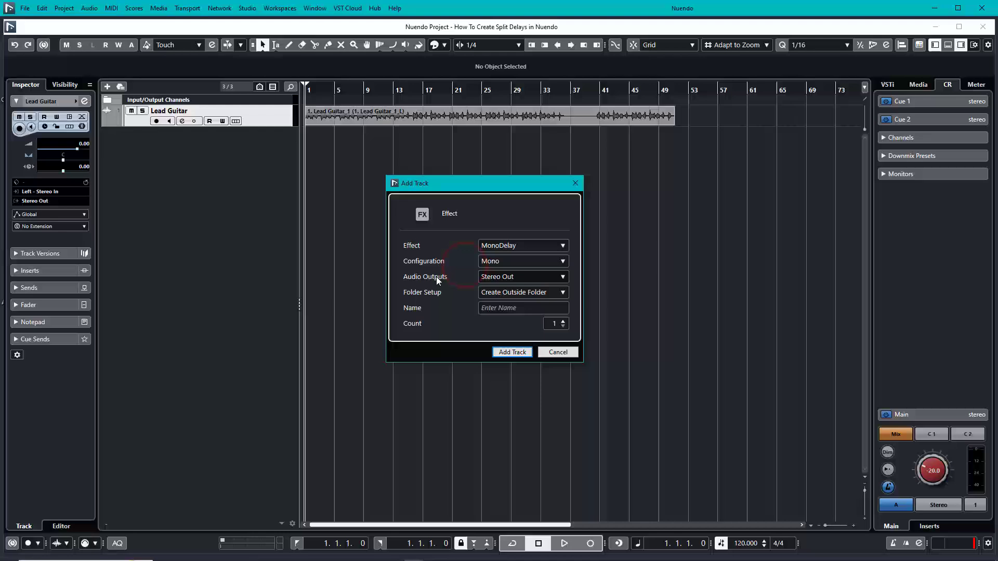
pyautogui.moveTo(513, 282)
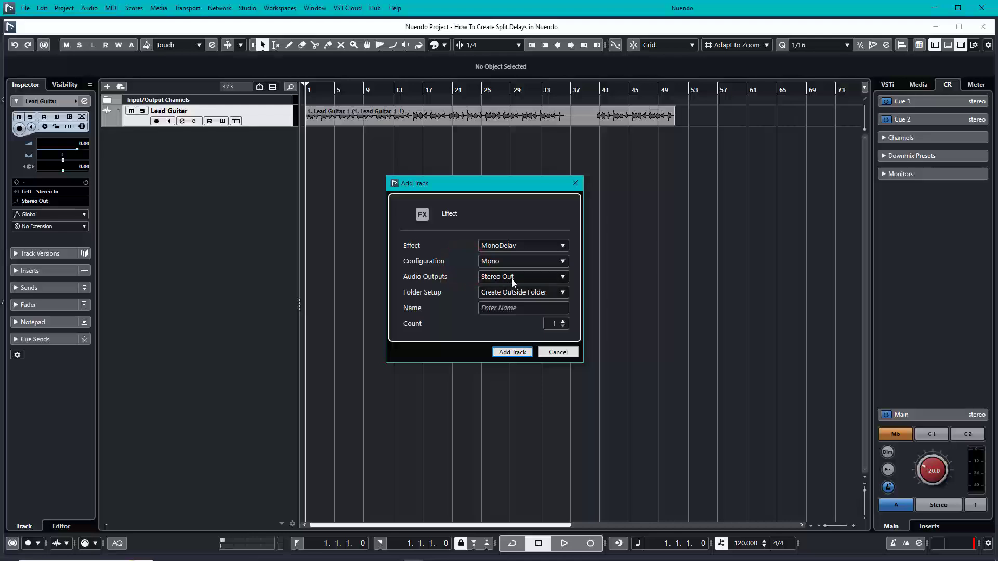
pyautogui.moveTo(445, 202)
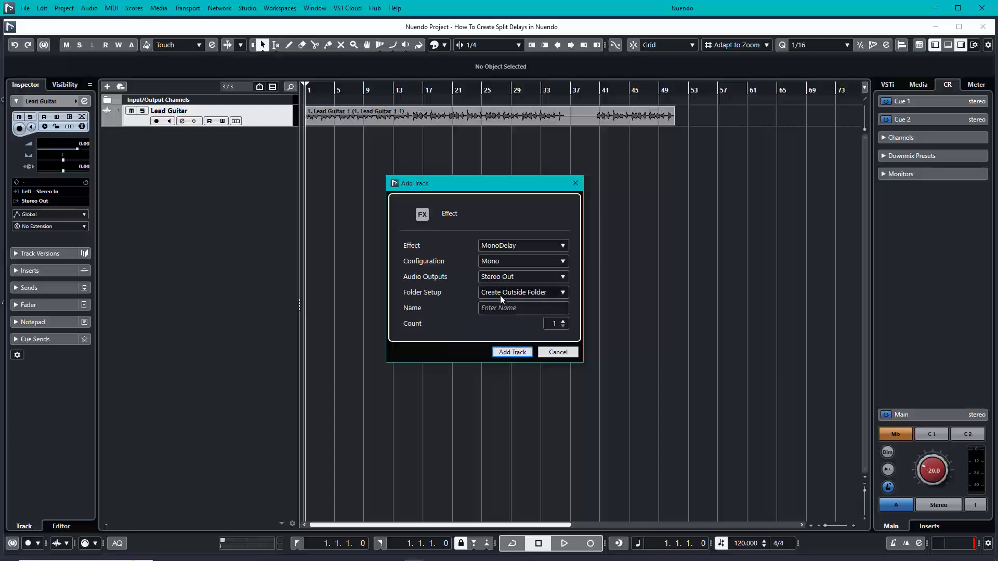
pyautogui.click(522, 308)
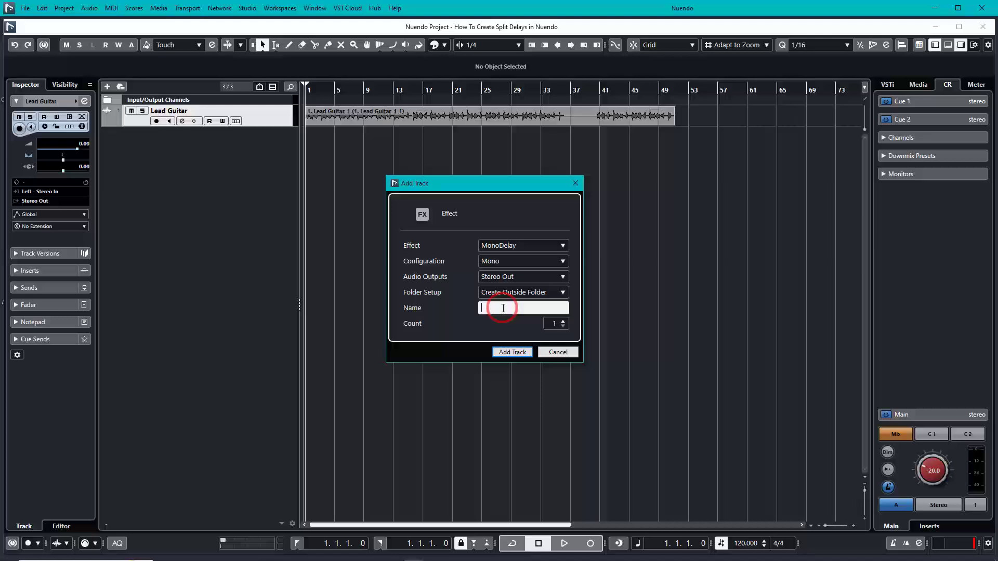
pyautogui.write('Split')
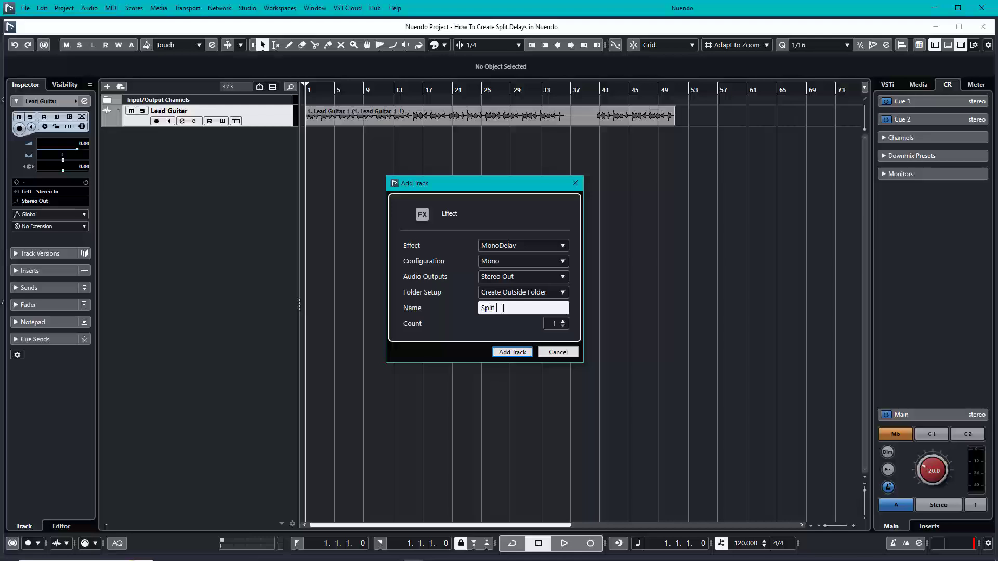
pyautogui.write('R')
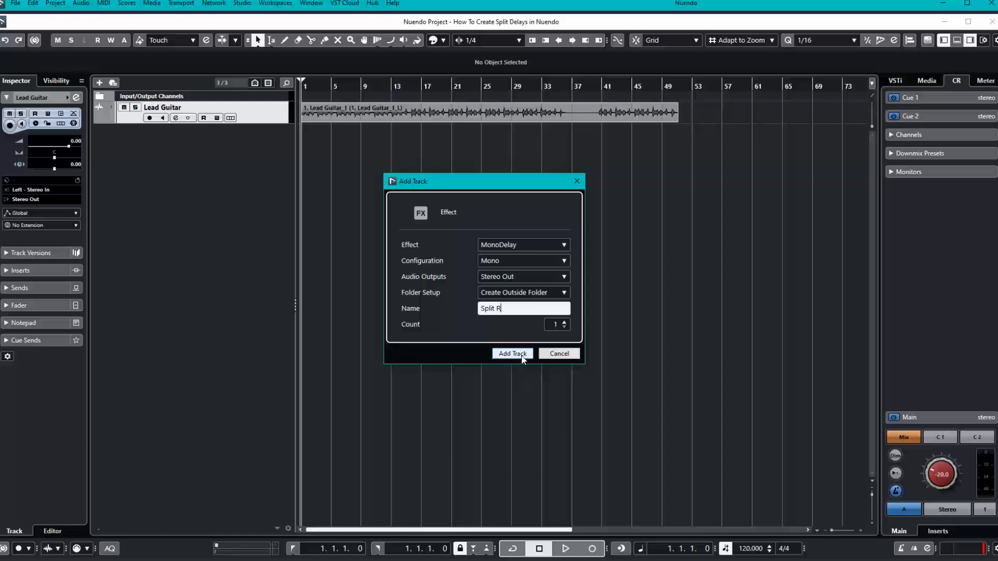
pyautogui.click(511, 354)
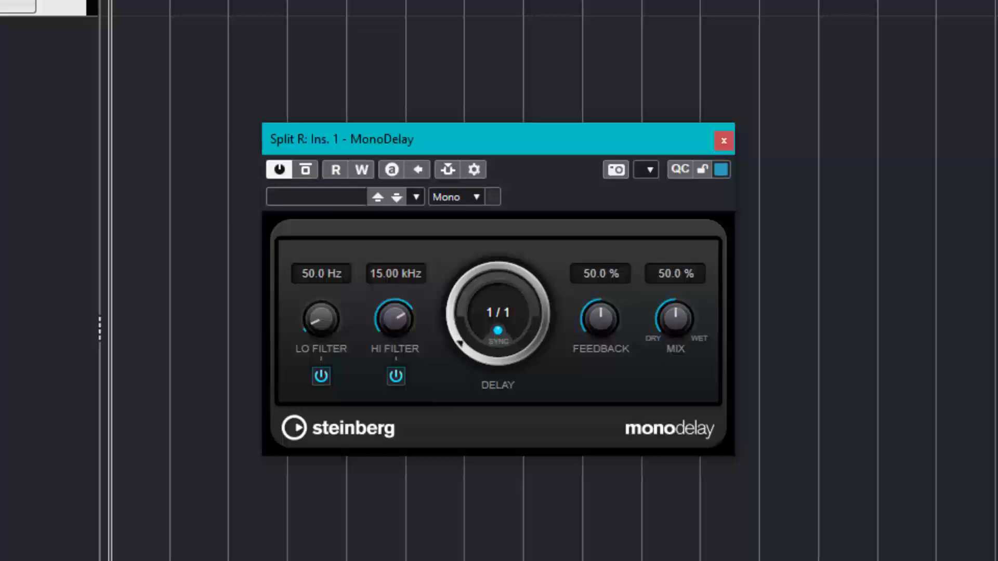
# Turn off MonoDelay filters and tempo sync for a 30 ms, 0% feedback, 100% wet delay
pyautogui.click(320, 377)
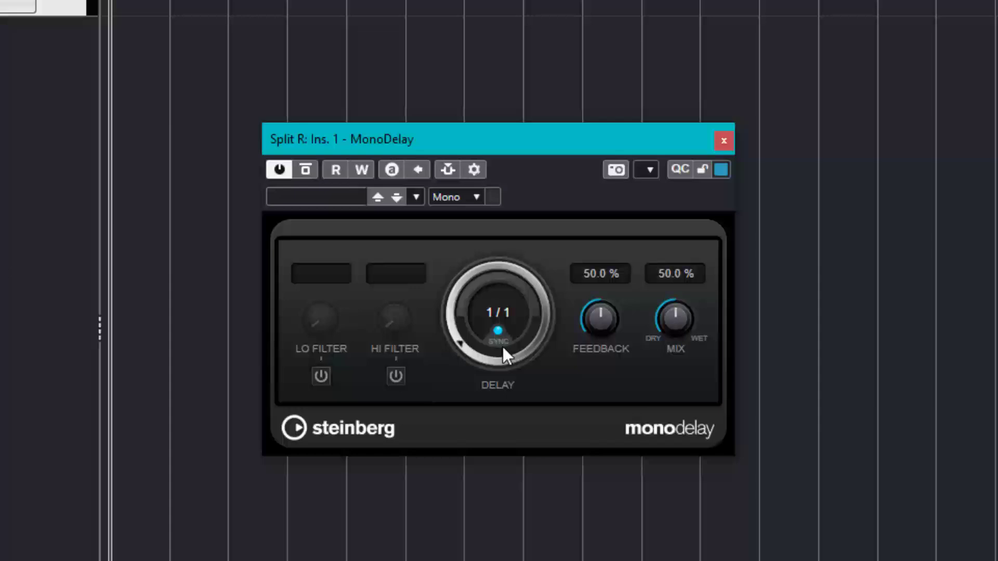
pyautogui.moveTo(498, 331)
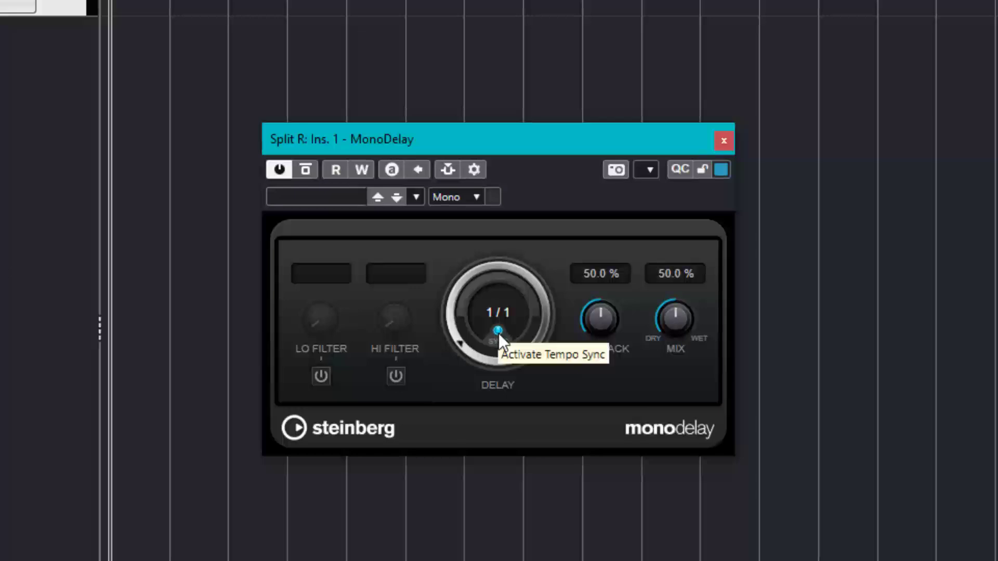
pyautogui.click(498, 339)
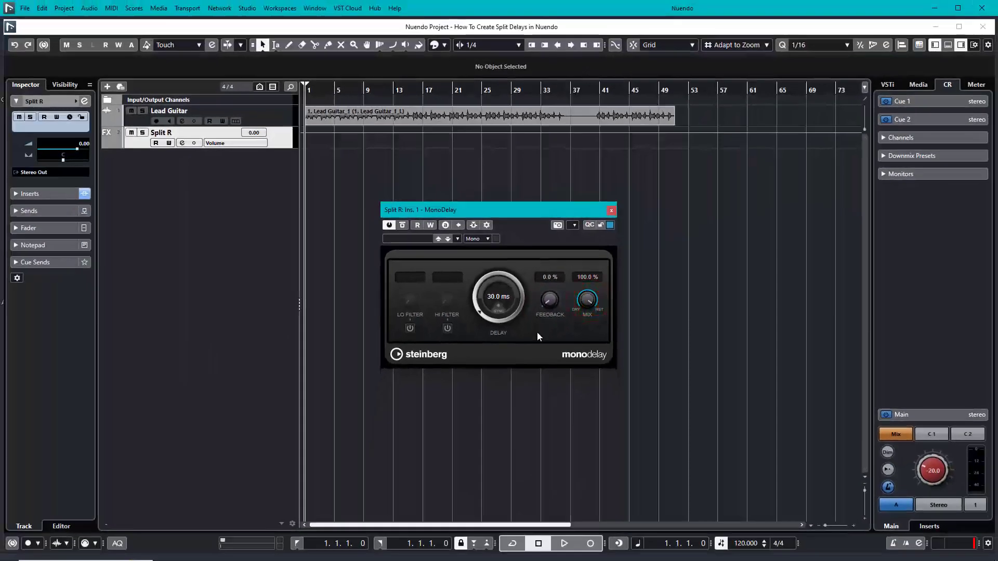
pyautogui.click(609, 210)
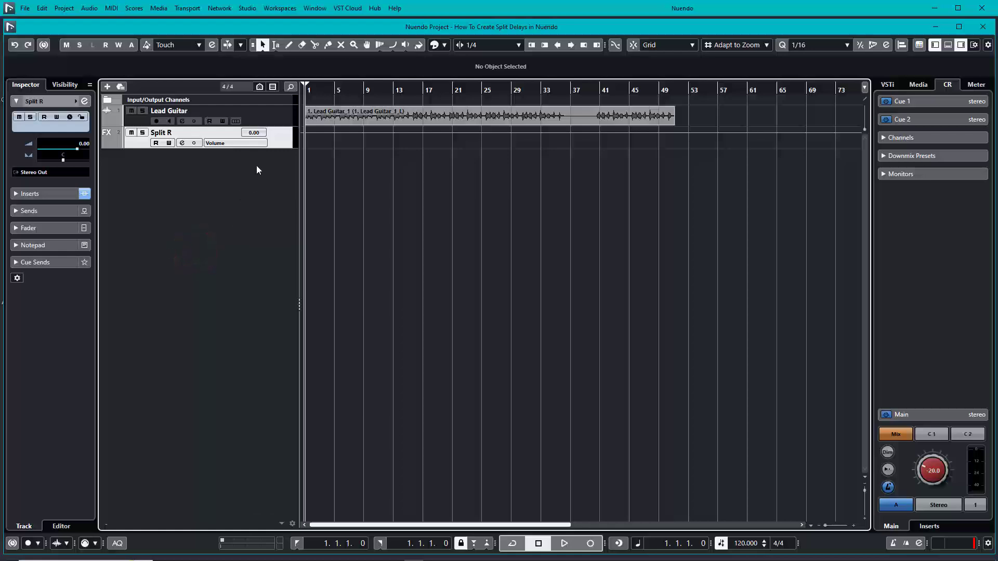
# Send Lead Guitar to Split R at 0 dB, panning Lead Guitar left and Split R right
pyautogui.click(168, 111)
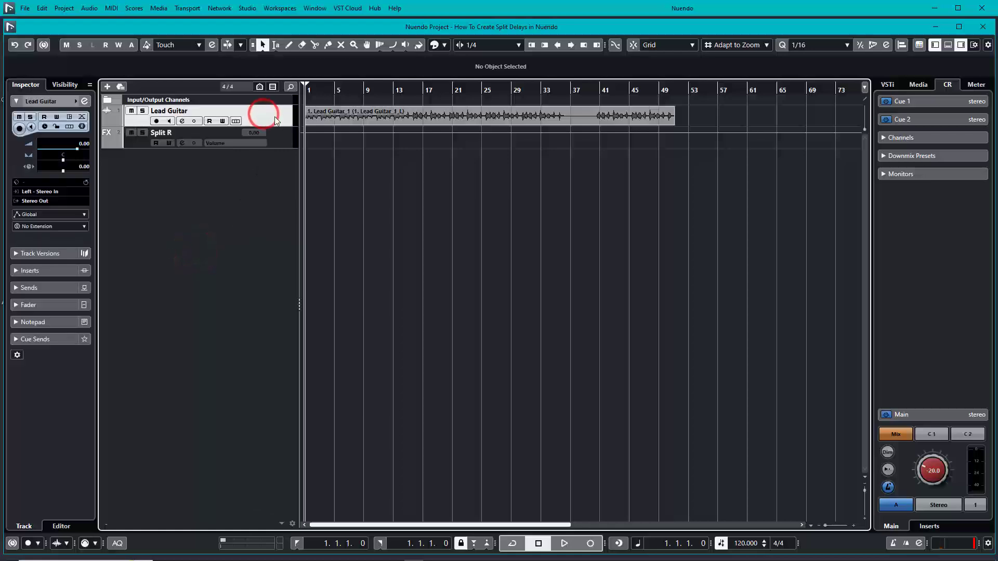
pyautogui.click(161, 133)
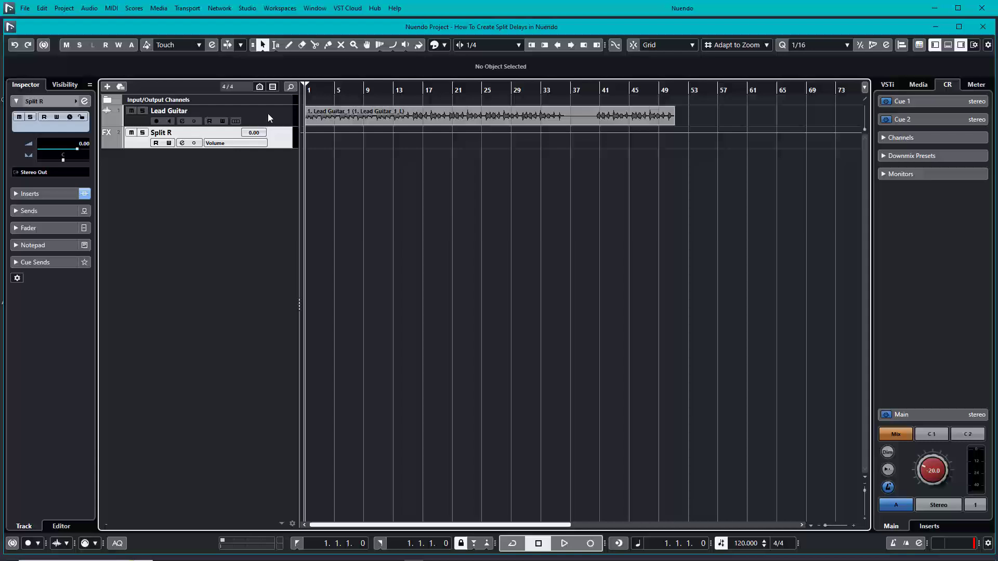
pyautogui.click(168, 110)
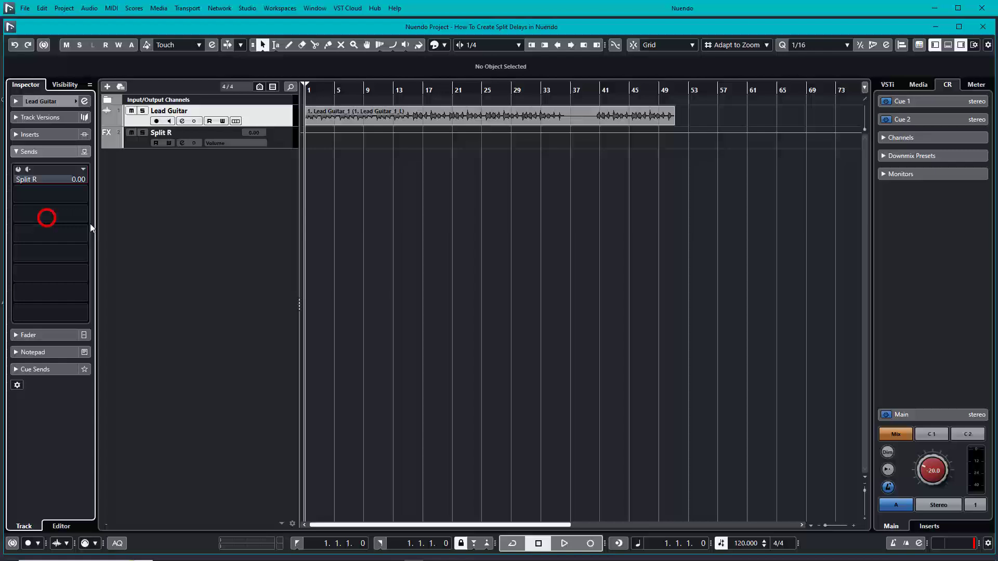
pyautogui.click(17, 170)
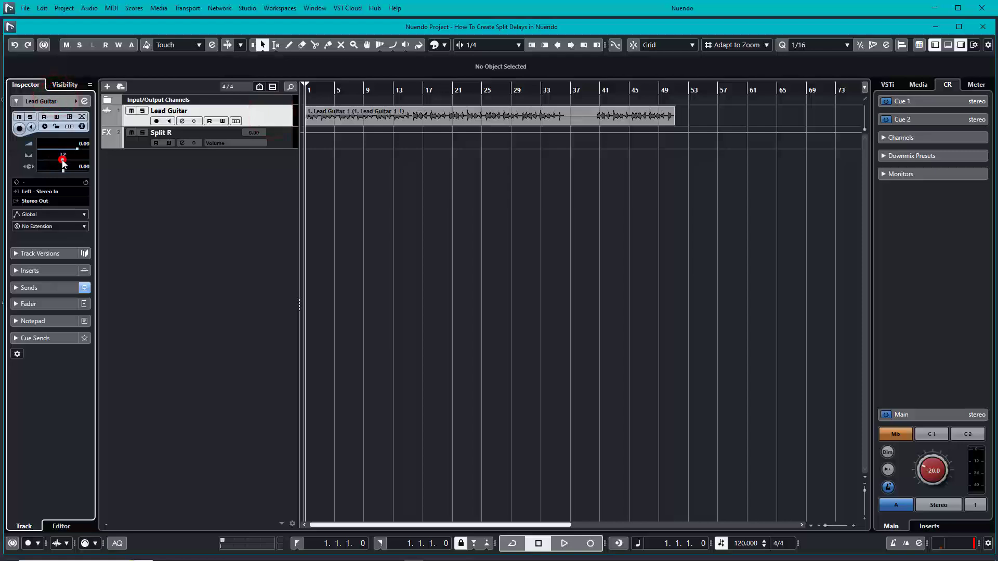
pyautogui.click(160, 133)
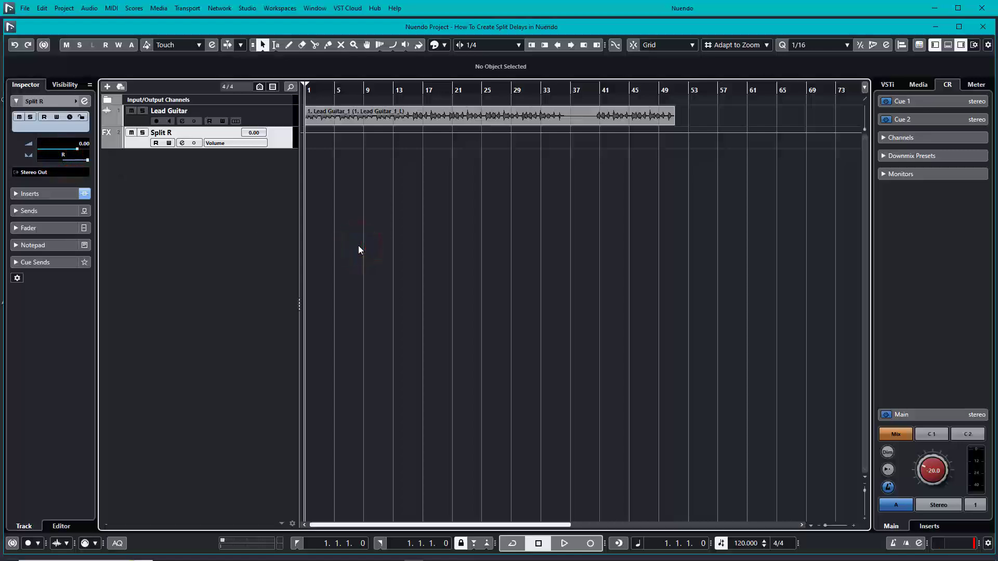
pyautogui.click(563, 542)
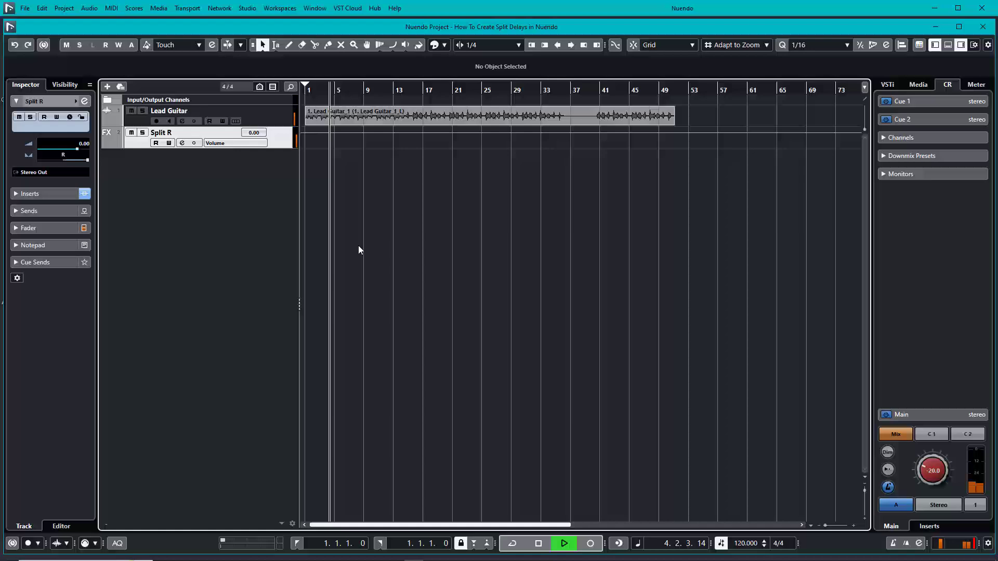
pyautogui.click(537, 542)
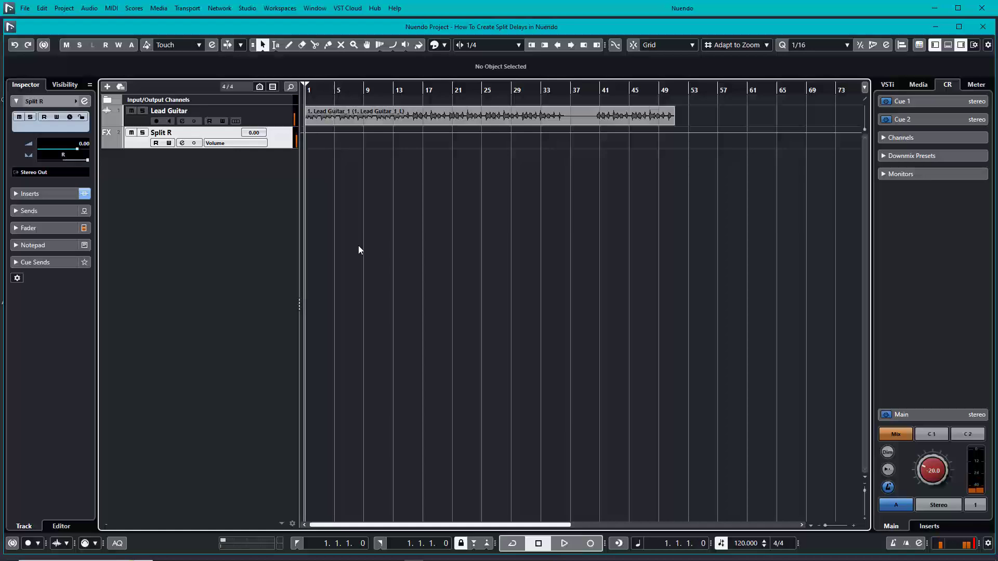